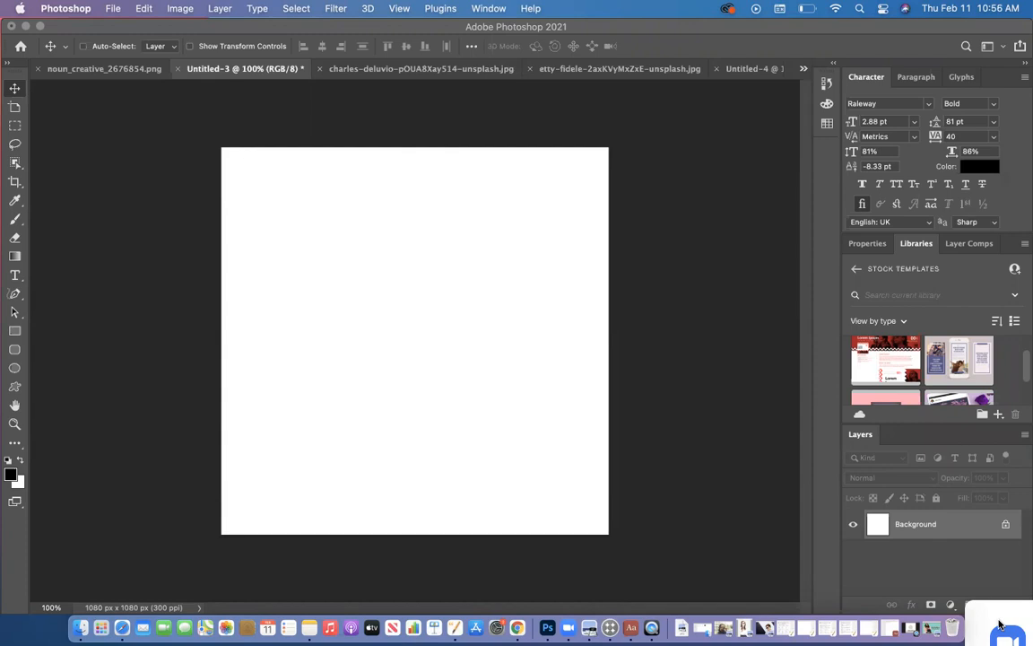
pyautogui.moveTo(529, 295)
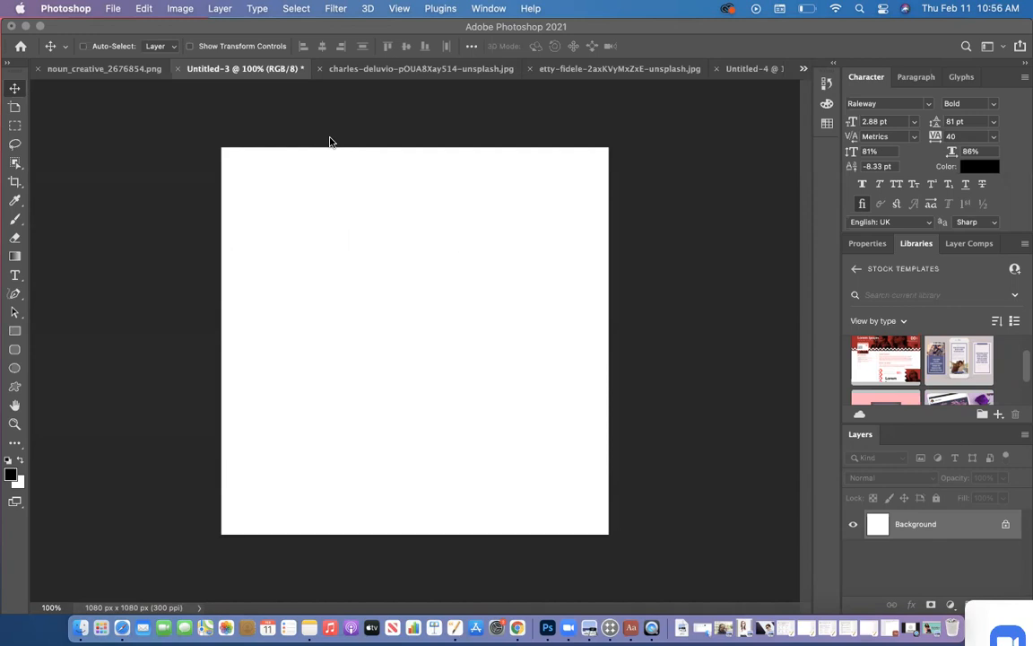
pyautogui.moveTo(143, 8)
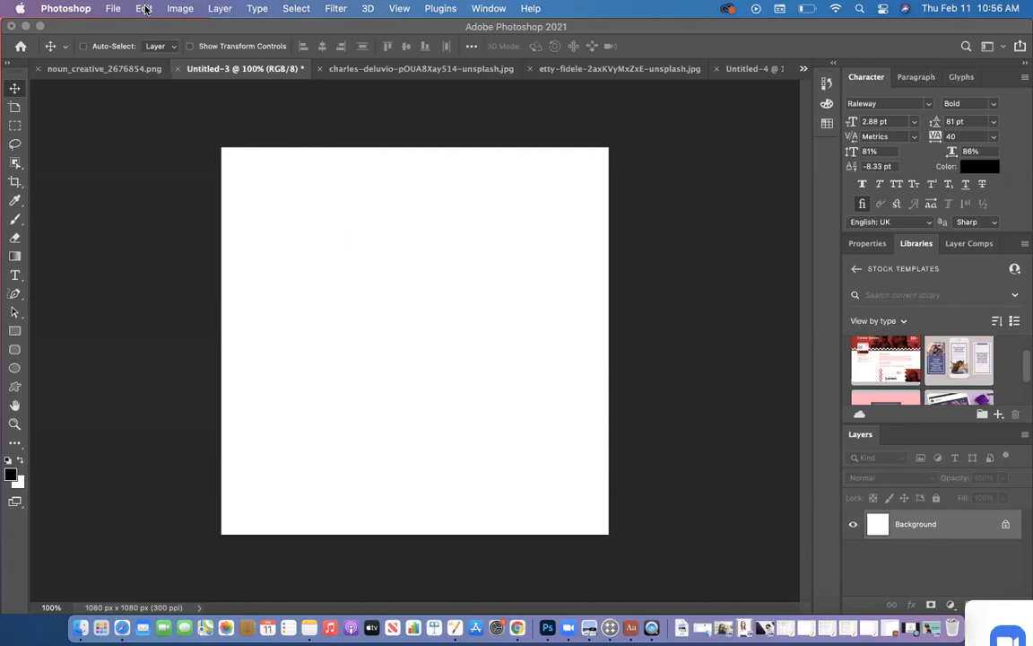
pyautogui.moveTo(113, 8)
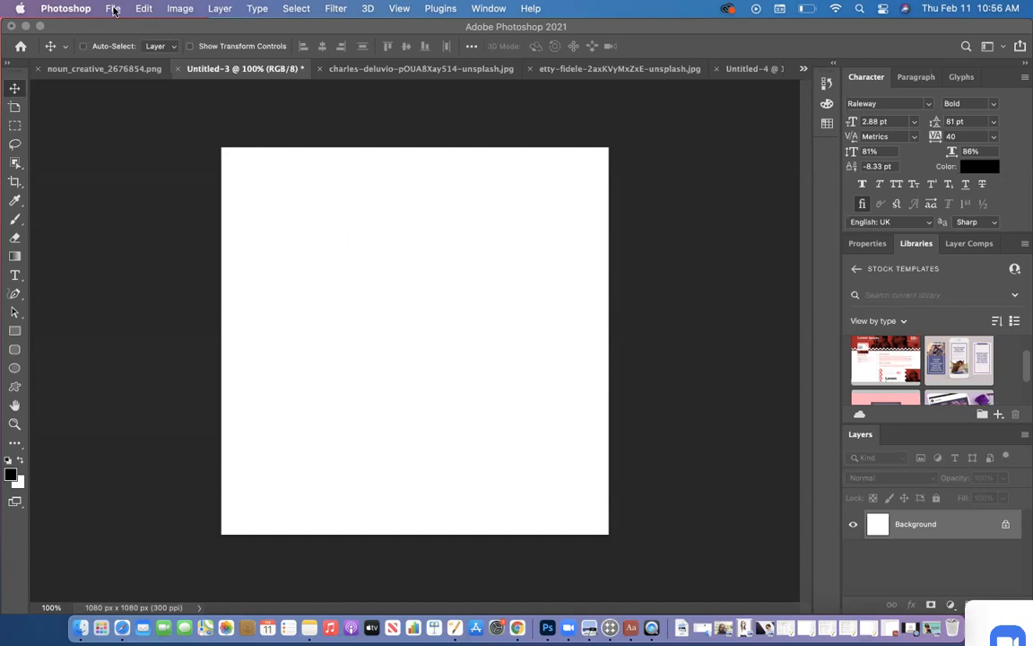
# Browse Downloads in the Open dialog and select the charles-deluvio pug-in-glasses JPG.
pyautogui.click(113, 8)
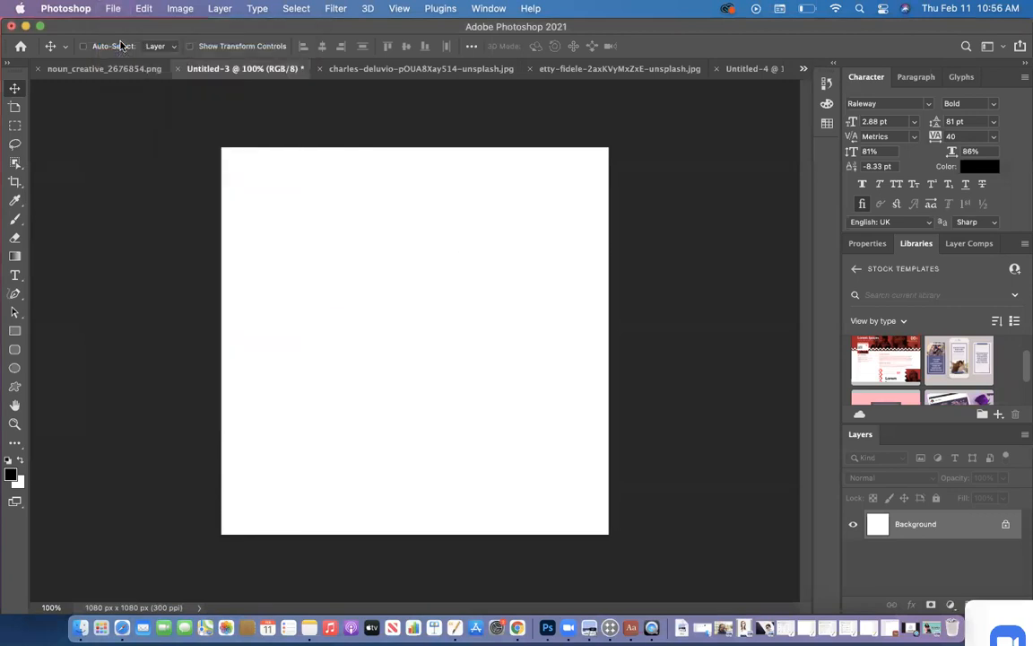
pyautogui.click(113, 8)
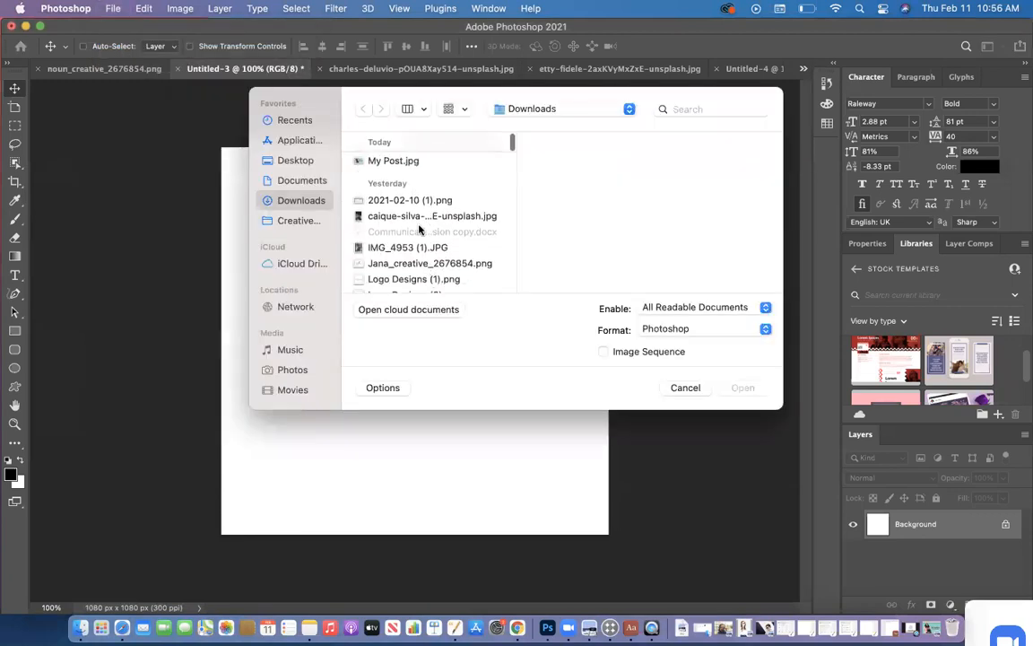
pyautogui.click(432, 215)
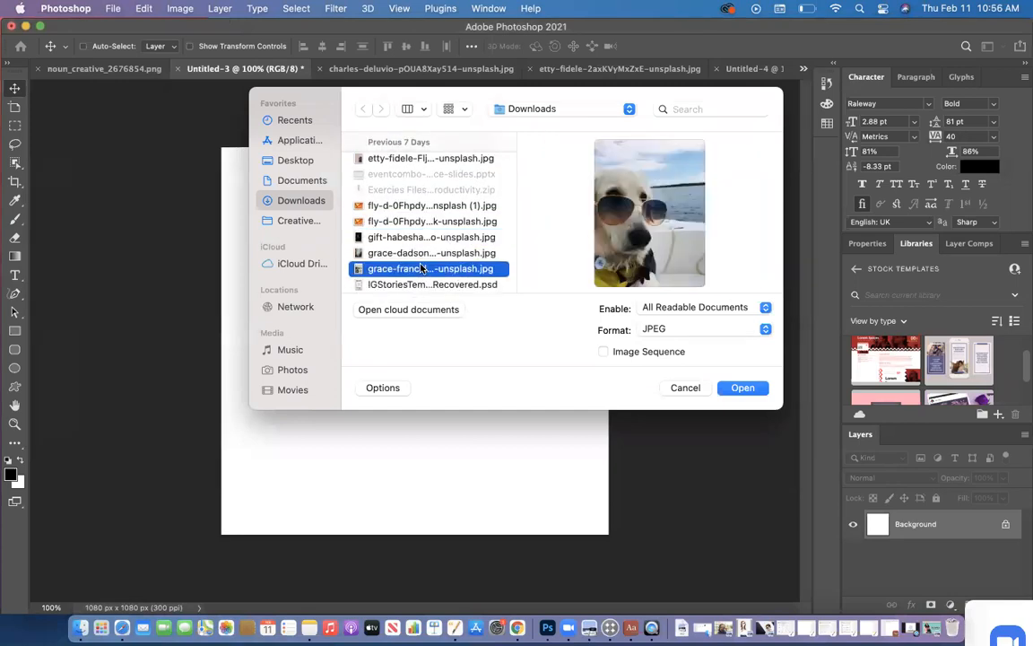
pyautogui.click(431, 237)
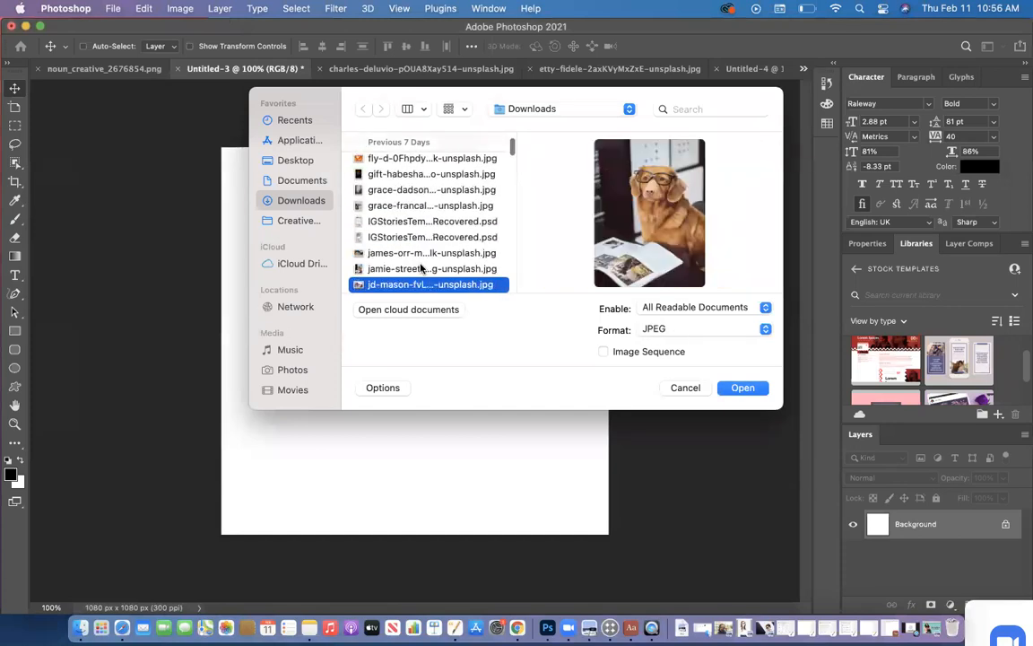
pyautogui.click(431, 252)
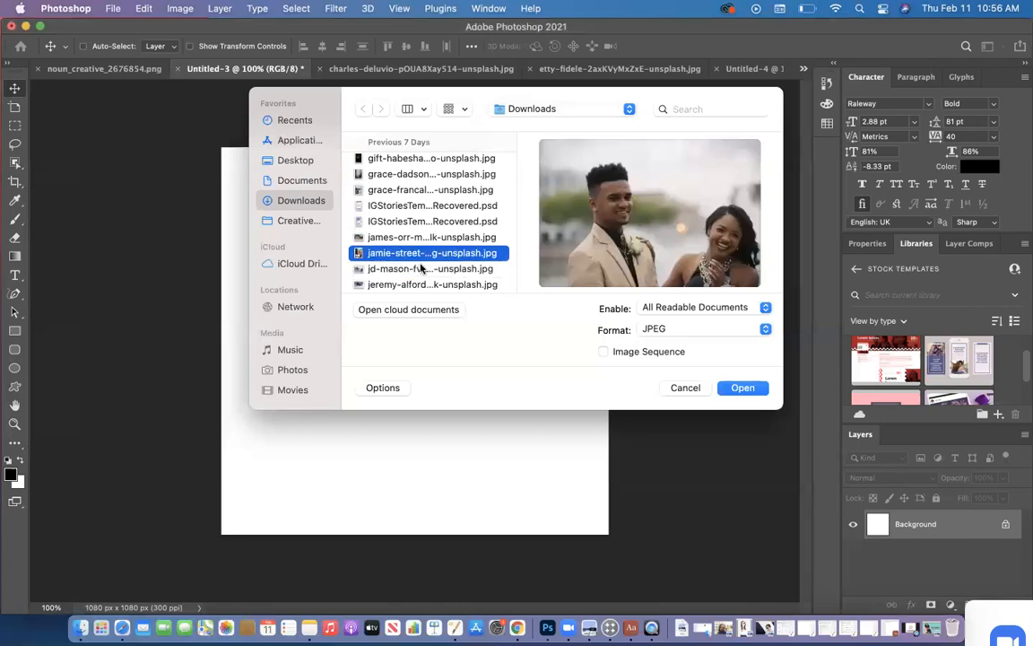
pyautogui.click(431, 158)
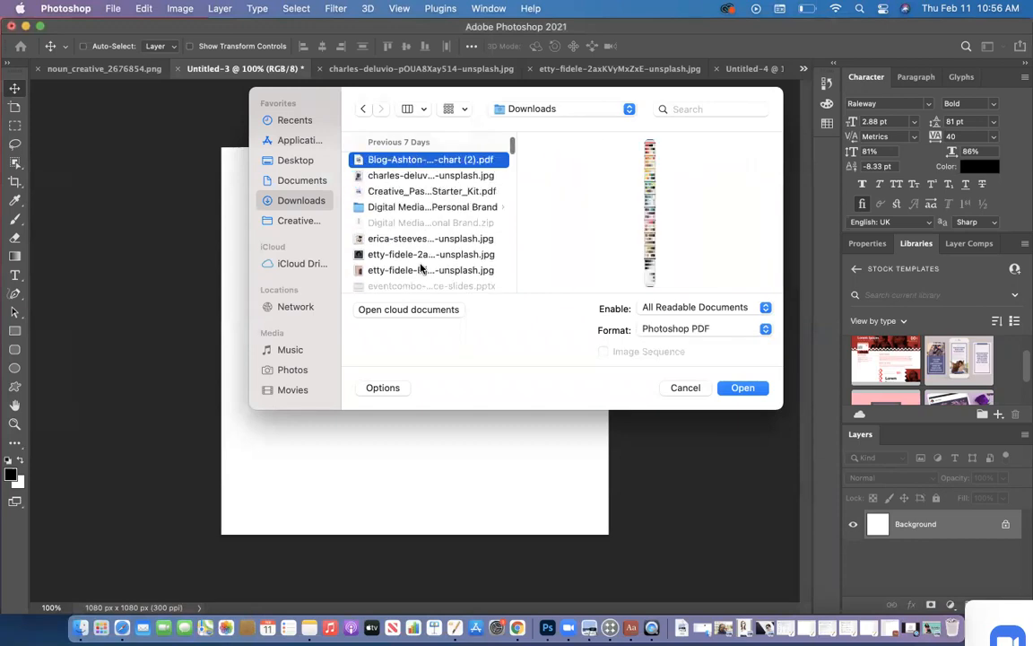
pyautogui.click(430, 175)
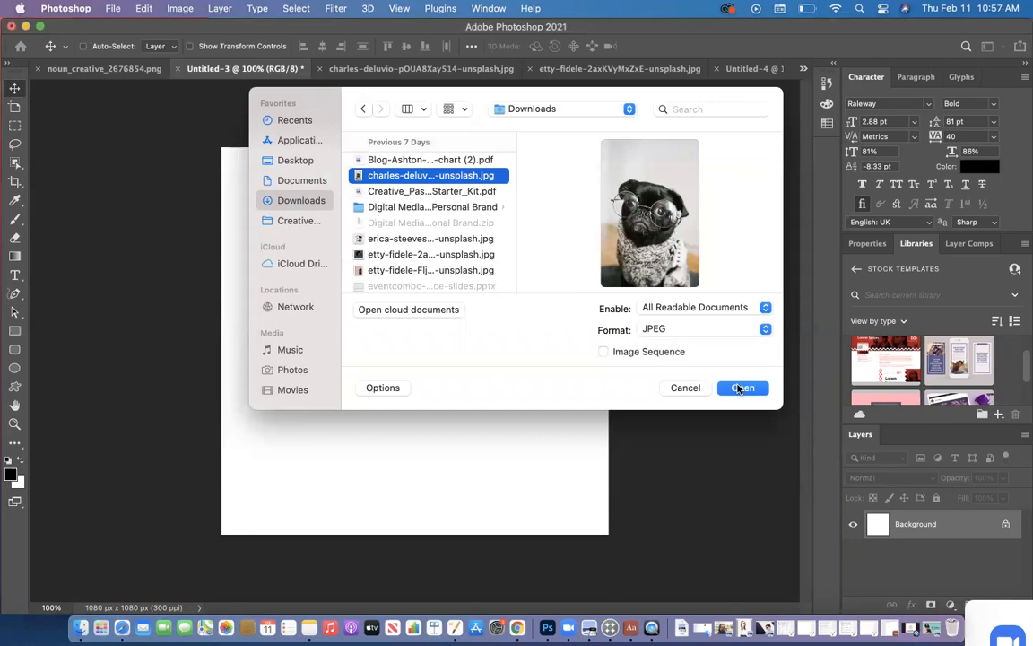
# Open the pug photo, then switch between its tab and the blank Untitled-3 canvas.
pyautogui.click(742, 387)
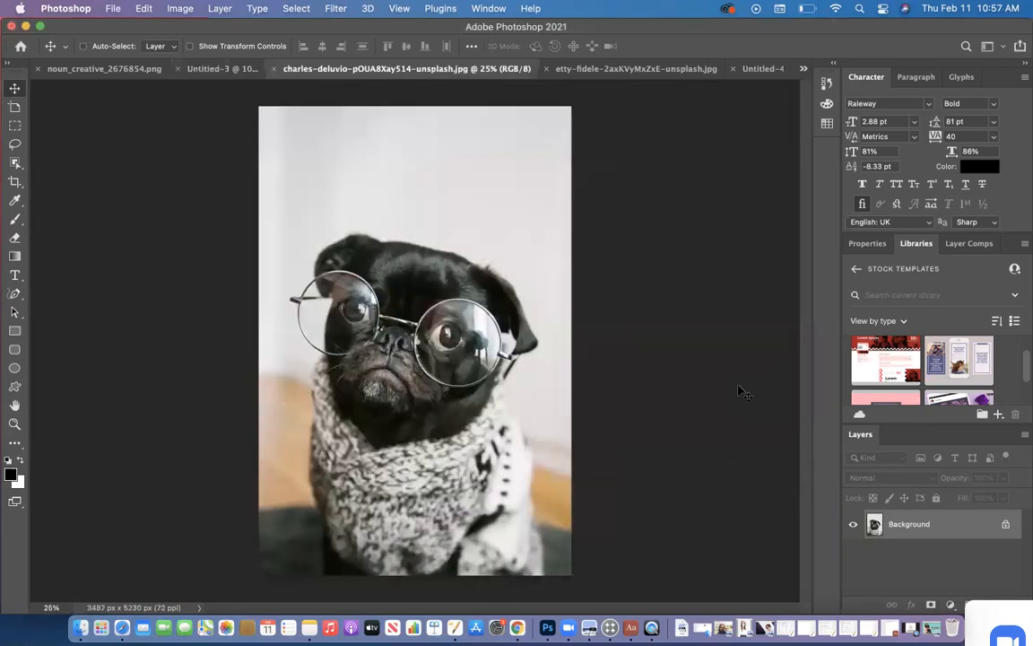
pyautogui.moveTo(328, 162)
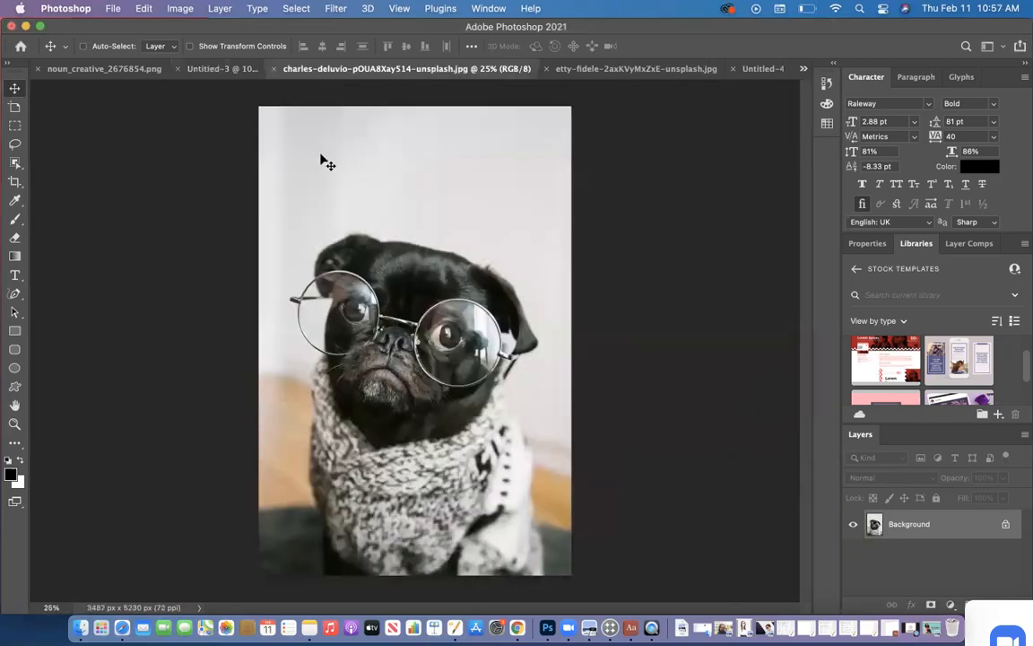
pyautogui.click(223, 68)
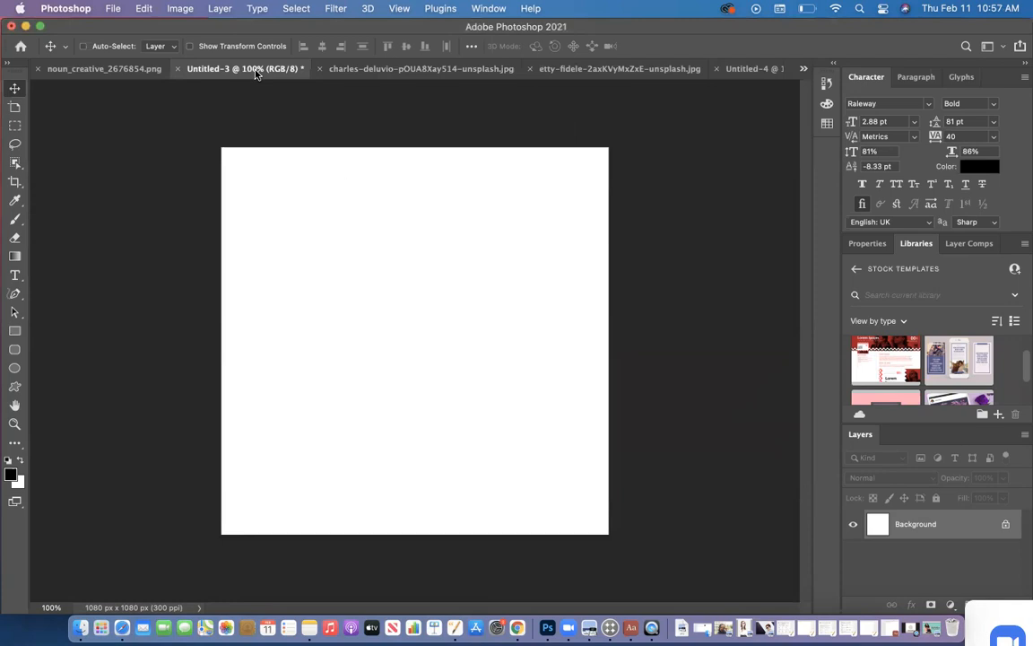
pyautogui.click(406, 68)
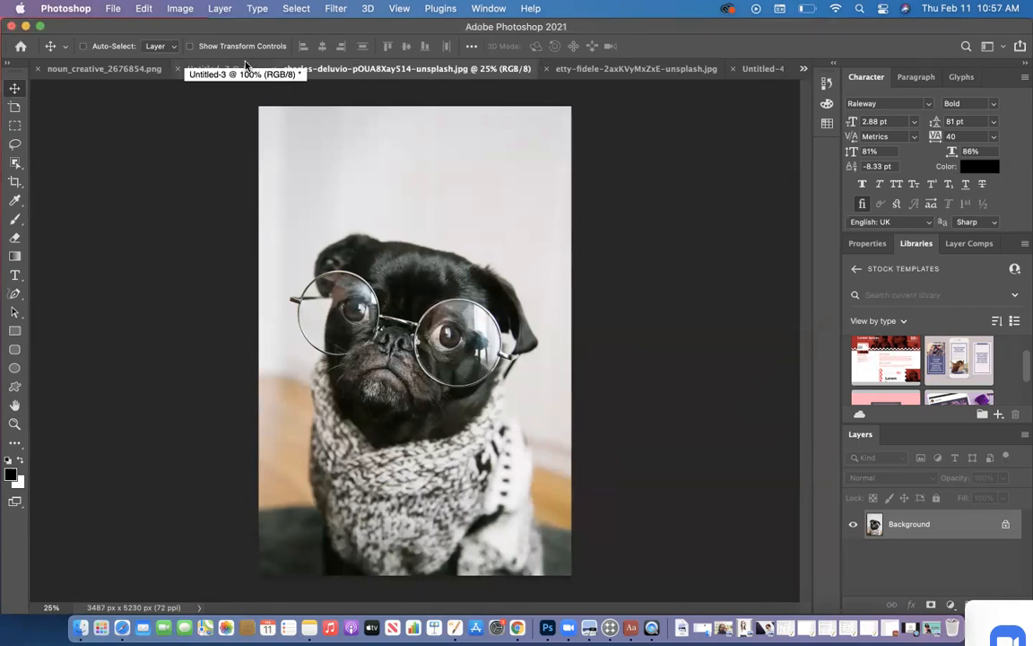
pyautogui.click(406, 68)
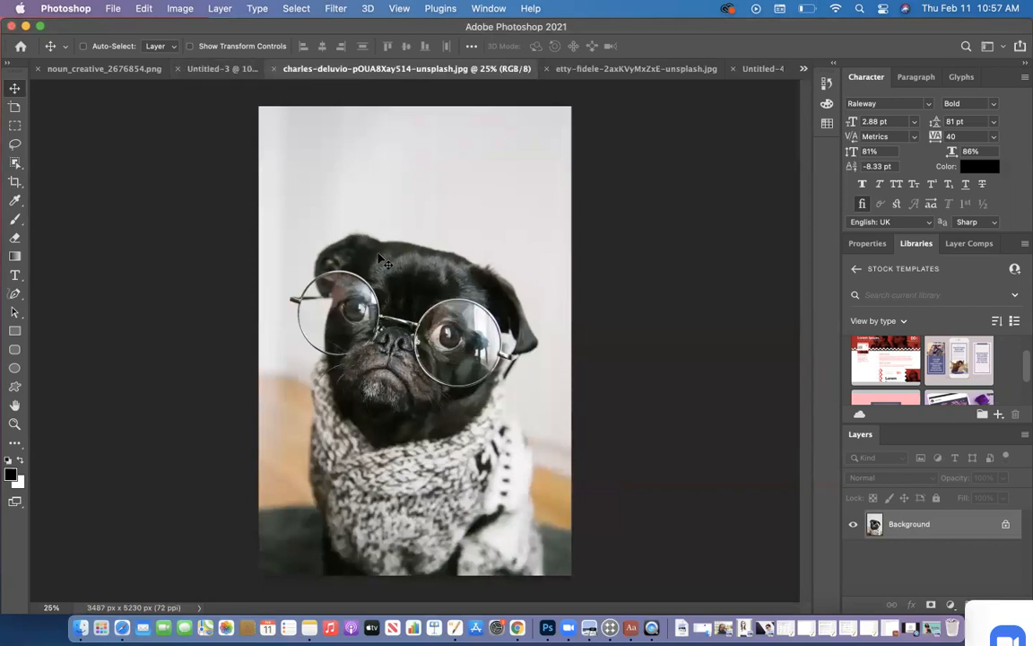
pyautogui.click(223, 68)
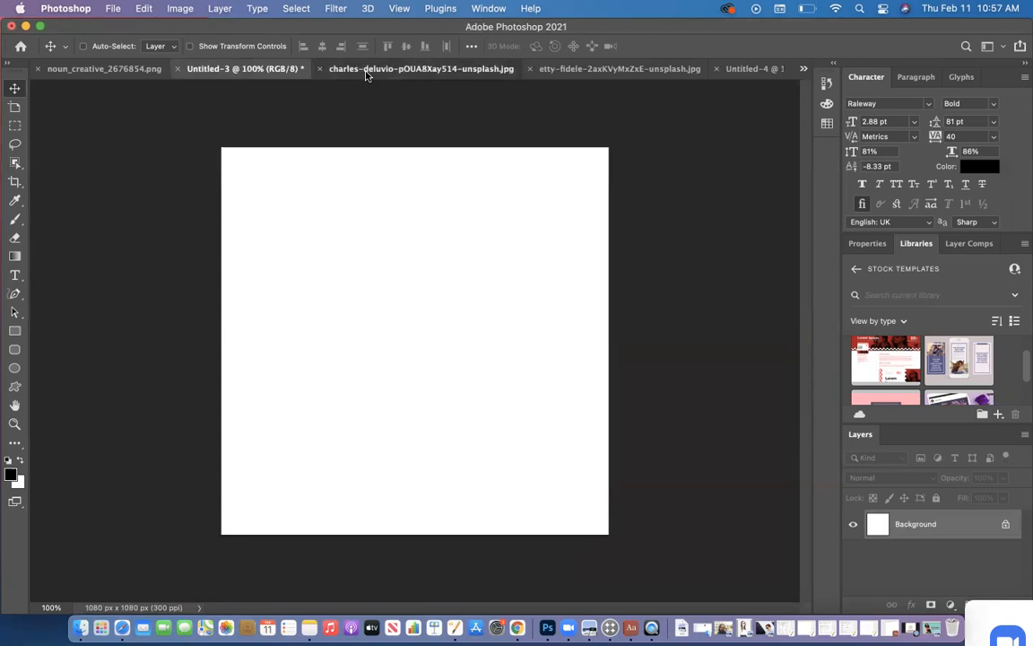
# Make the pug photo the active document again.
pyautogui.click(295, 8)
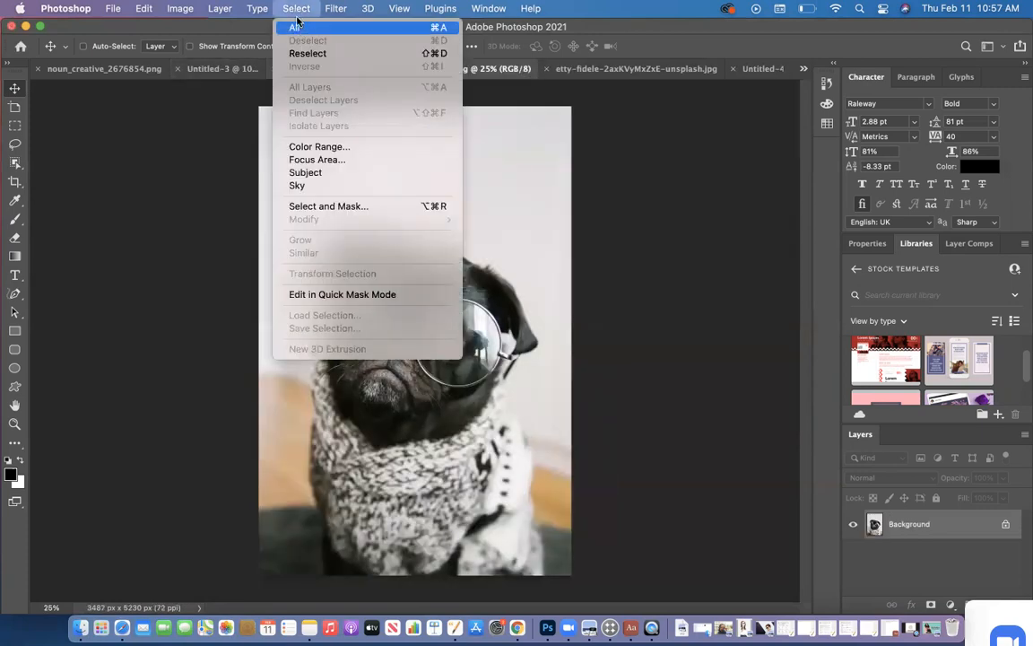
pyautogui.moveTo(317, 160)
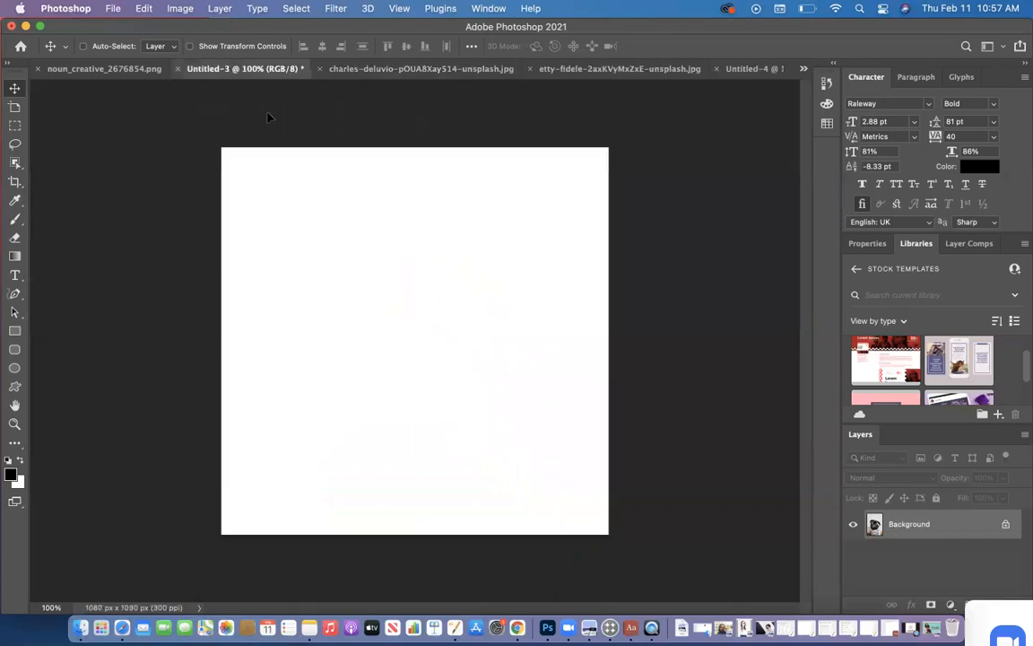
pyautogui.moveTo(324, 243)
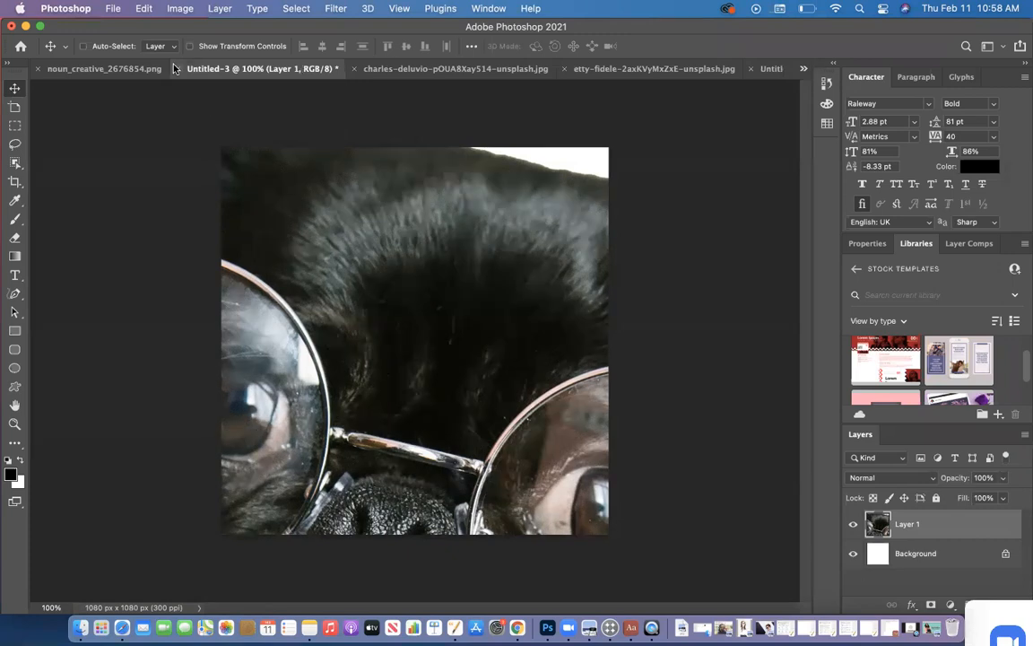
# Free Transform Layer 1, dragging the top handle down to scale the pug to about 92%.
pyautogui.click(143, 9)
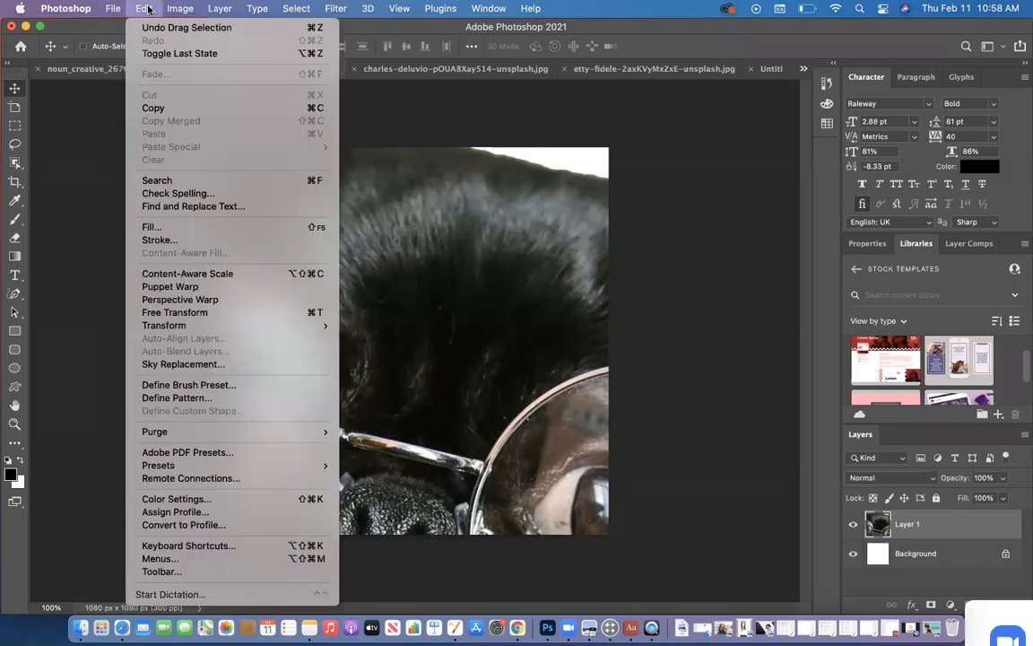
pyautogui.moveTo(174, 312)
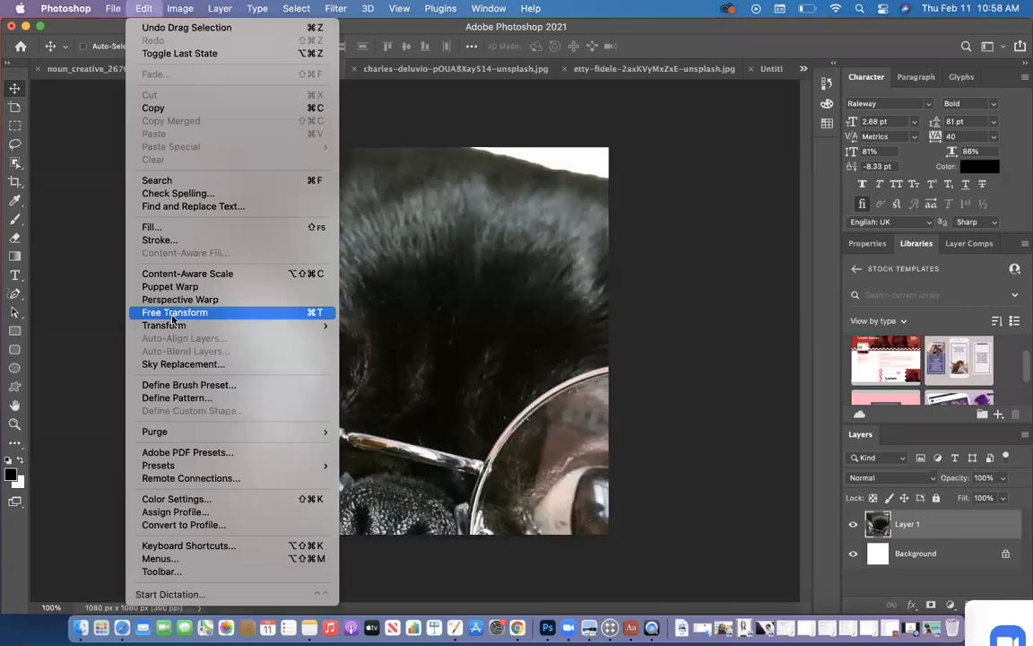
pyautogui.click(174, 312)
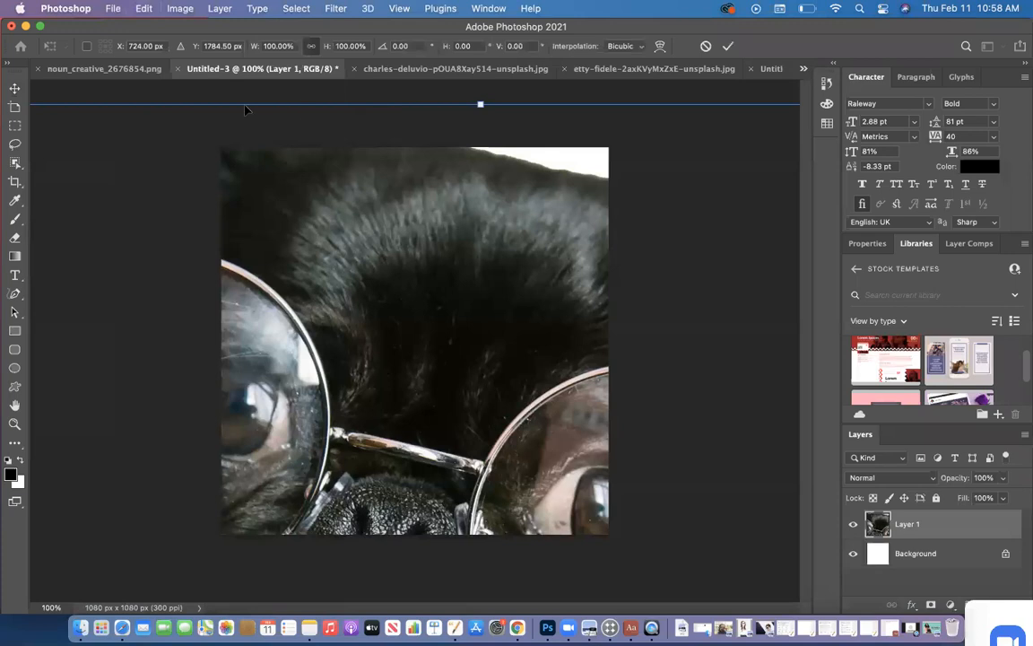
pyautogui.moveTo(481, 104)
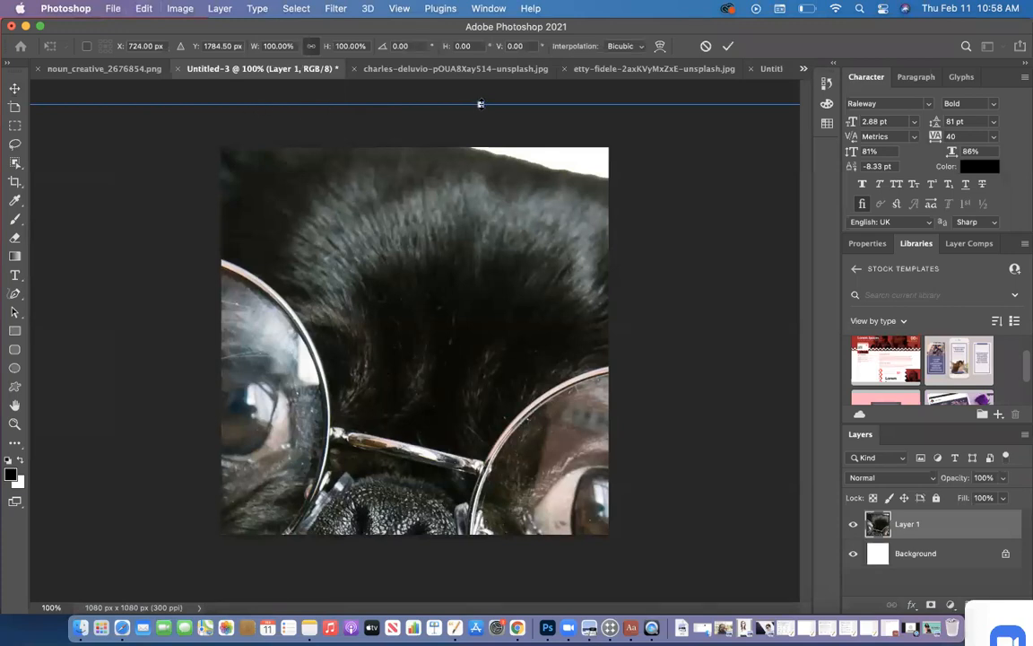
pyautogui.moveTo(481, 105); pyautogui.dragTo(480, 209)
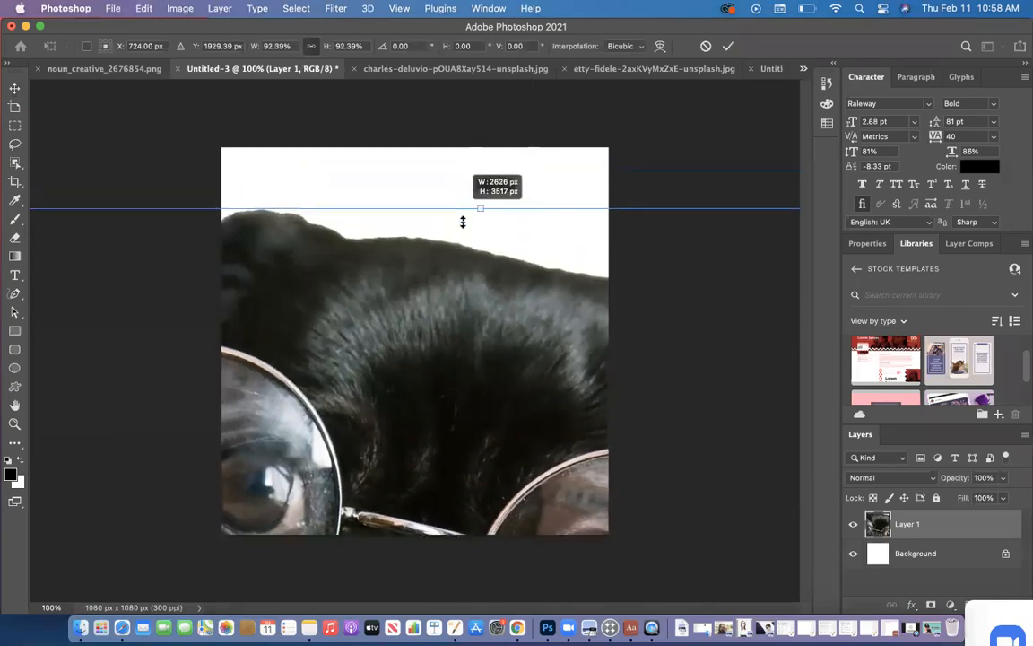